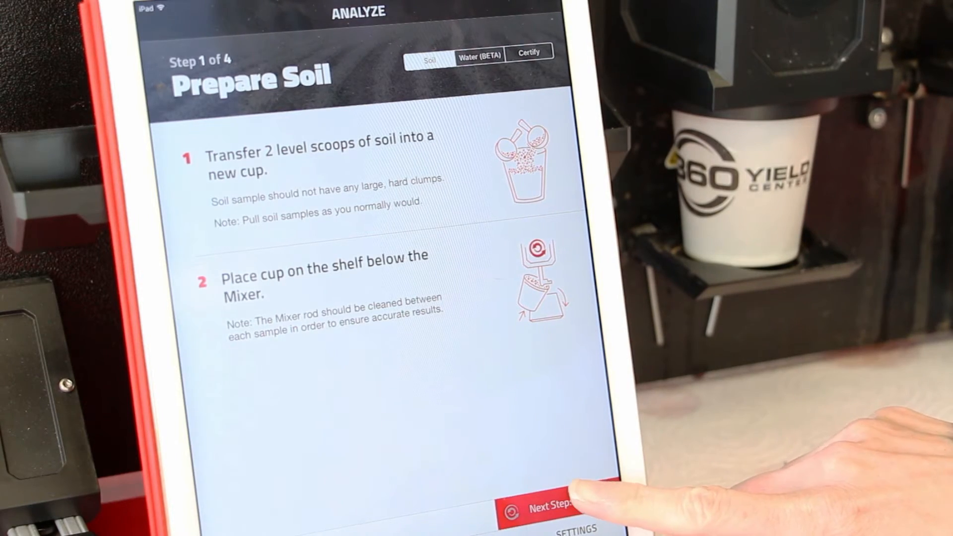
# Step: Record sample number 10 with 12-inch depth and 12-inch core length, and start mixing
pyautogui.click(550, 510)
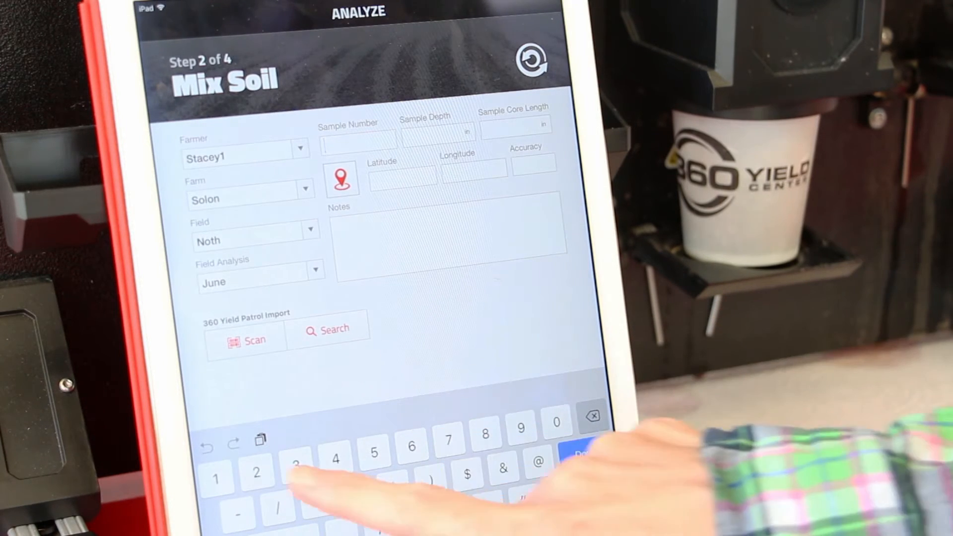
pyautogui.write('0')
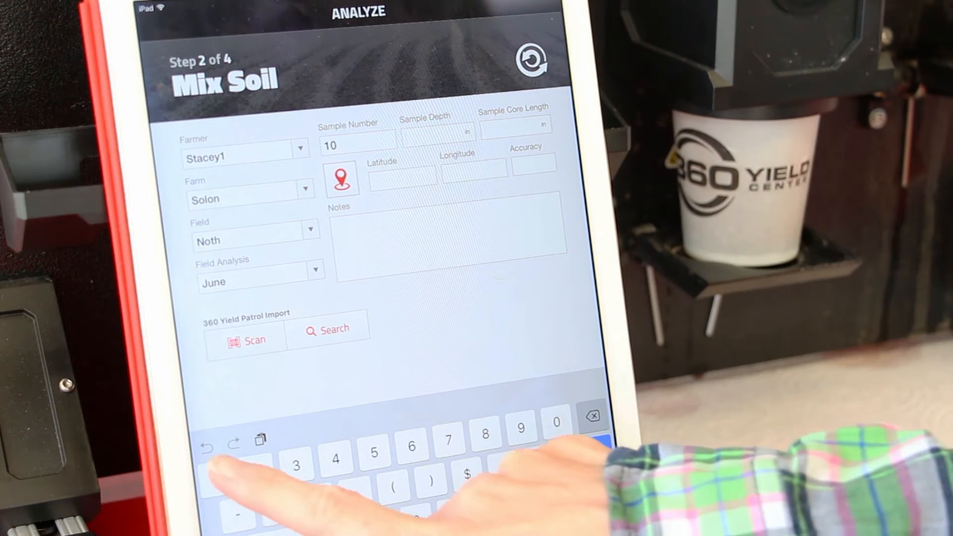
pyautogui.write('12')
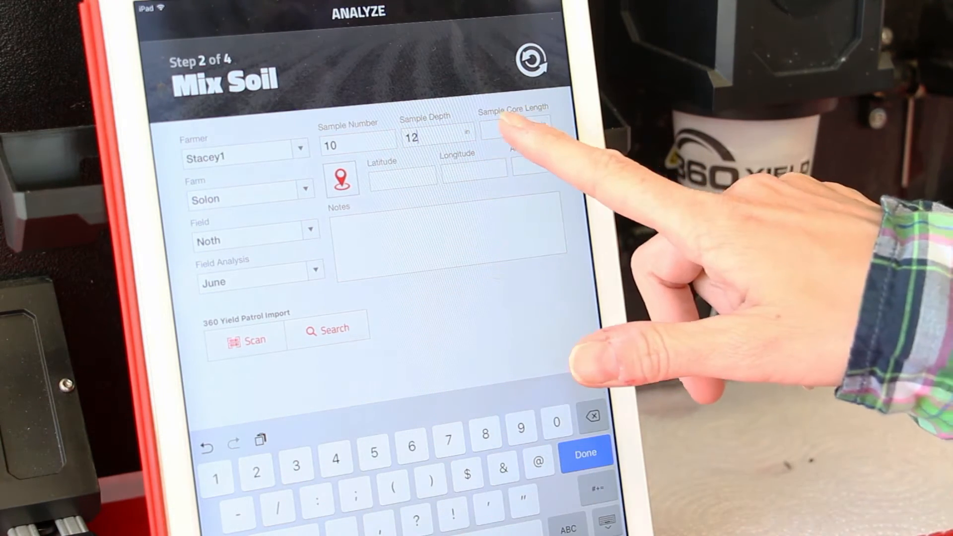
pyautogui.write('12')
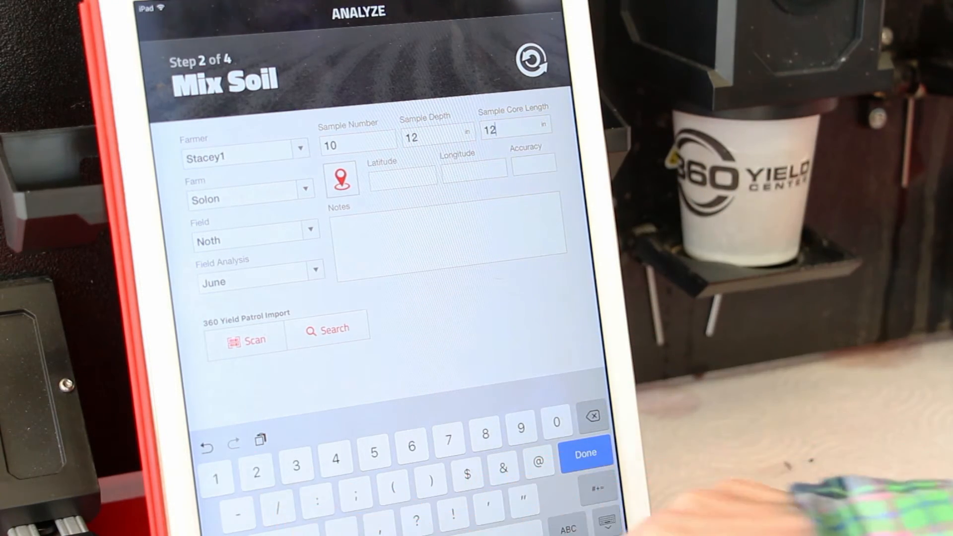
pyautogui.click(585, 452)
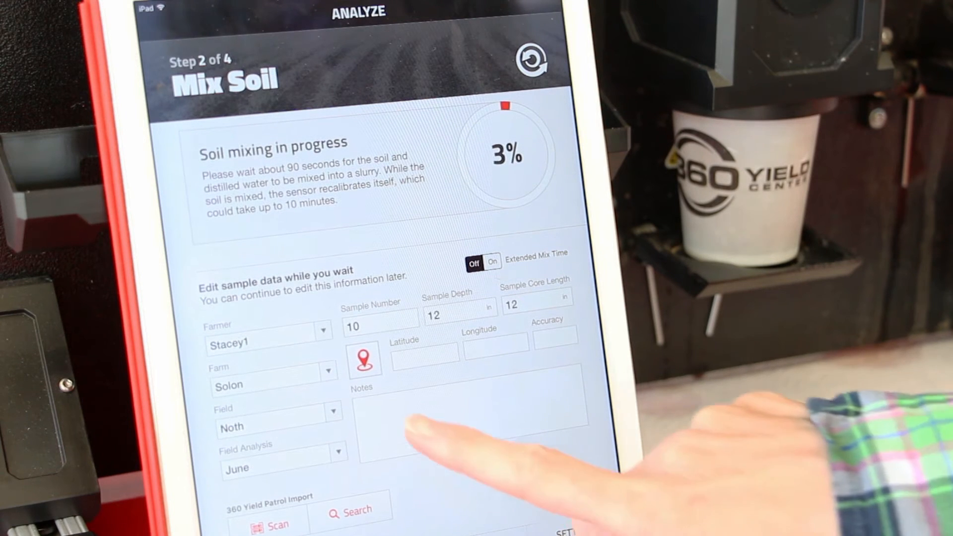
# Step: Fill in the sample's GPS coordinates and add the note 'June 22 afternoon'
pyautogui.click(363, 358)
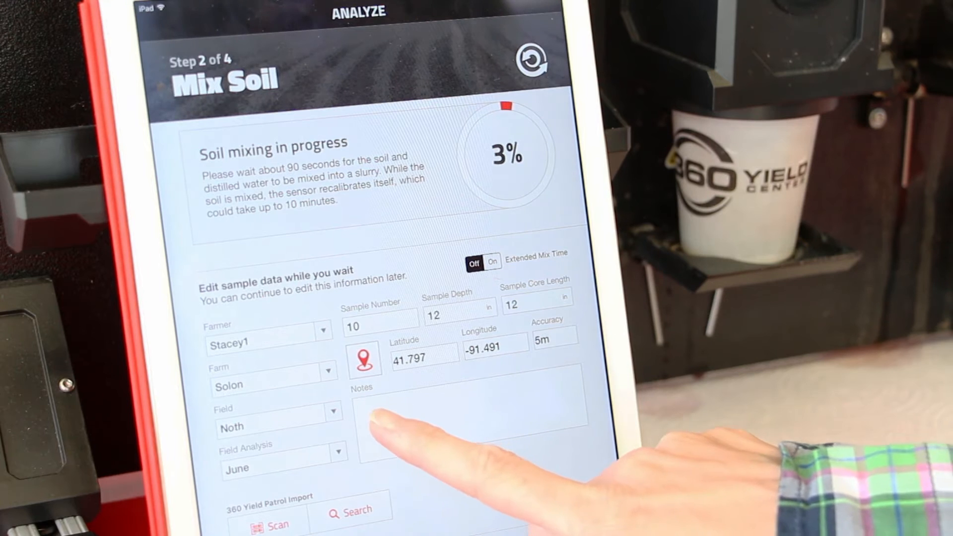
pyautogui.click(463, 425)
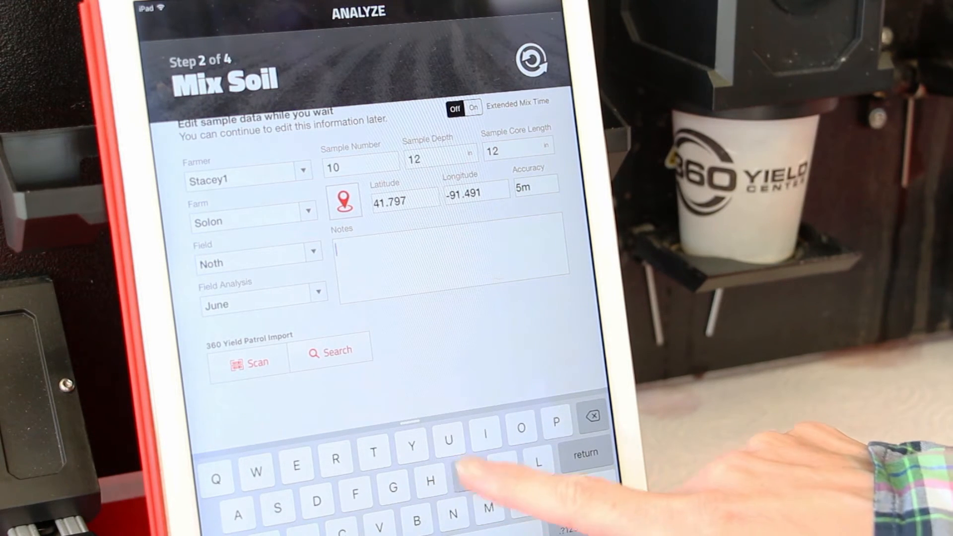
pyautogui.write('June 22')
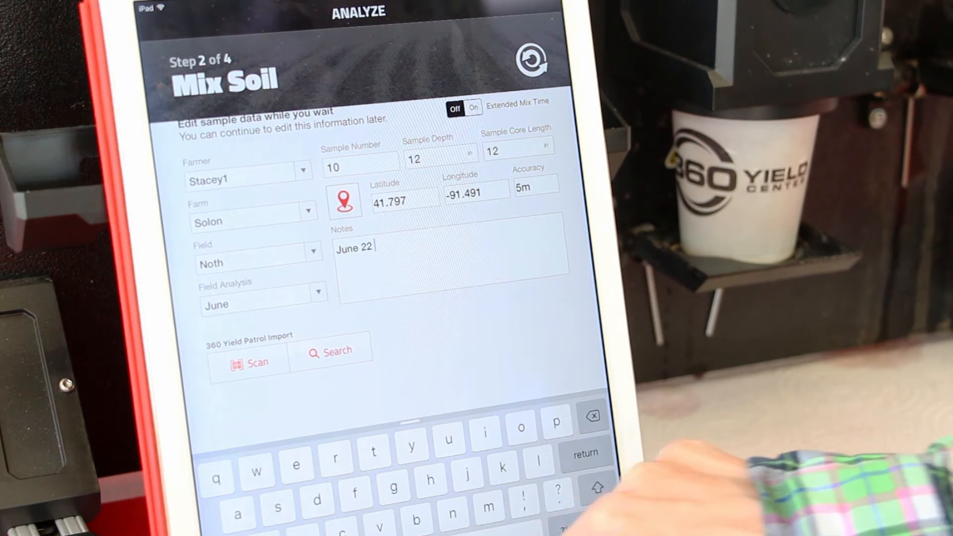
pyautogui.write('after')
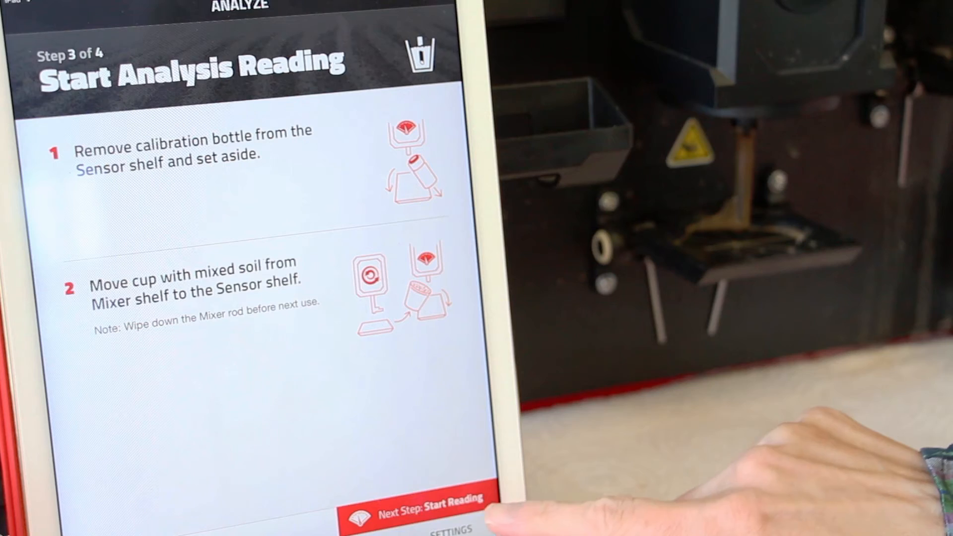
# Step: Start the reading to get a nitrate result of 6 ppm, 23 lbs/acre
pyautogui.click(413, 509)
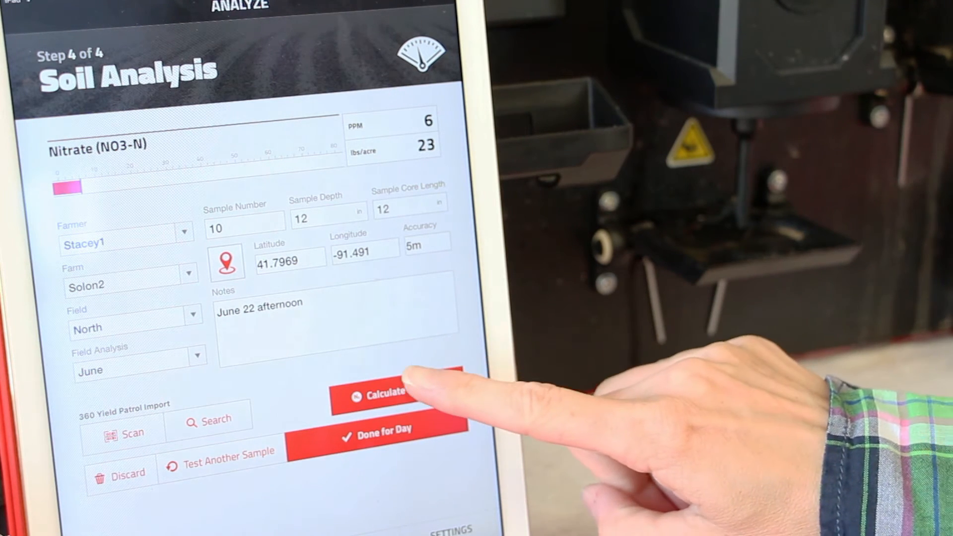
# Step: Open the Estimated Corn N-Need calculator from the Soil Analysis screen
pyautogui.click(377, 395)
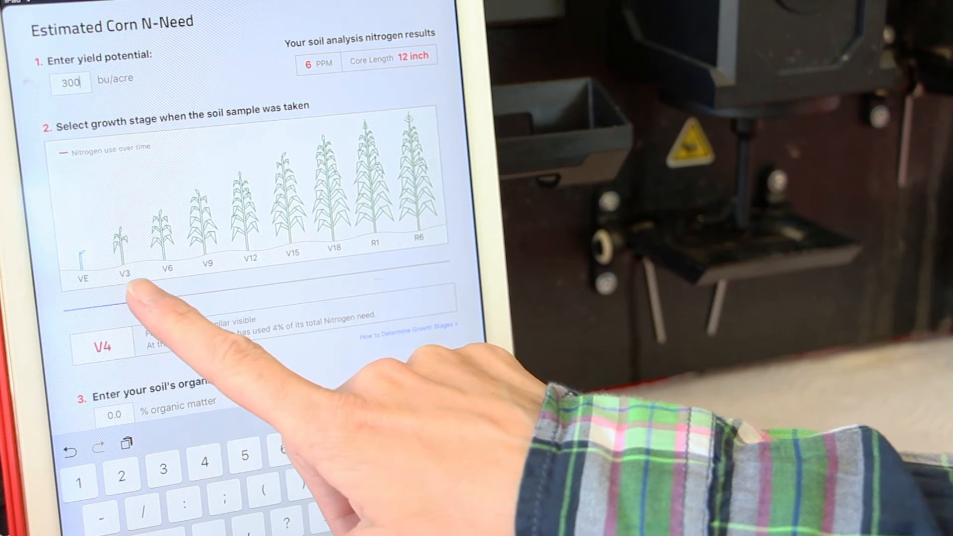
# Step: Set growth stage V6, organic matter 2.4% and yield 275 bu/acre, estimating 213 lbs N
pyautogui.moveTo(122, 297); pyautogui.dragTo(163, 298)
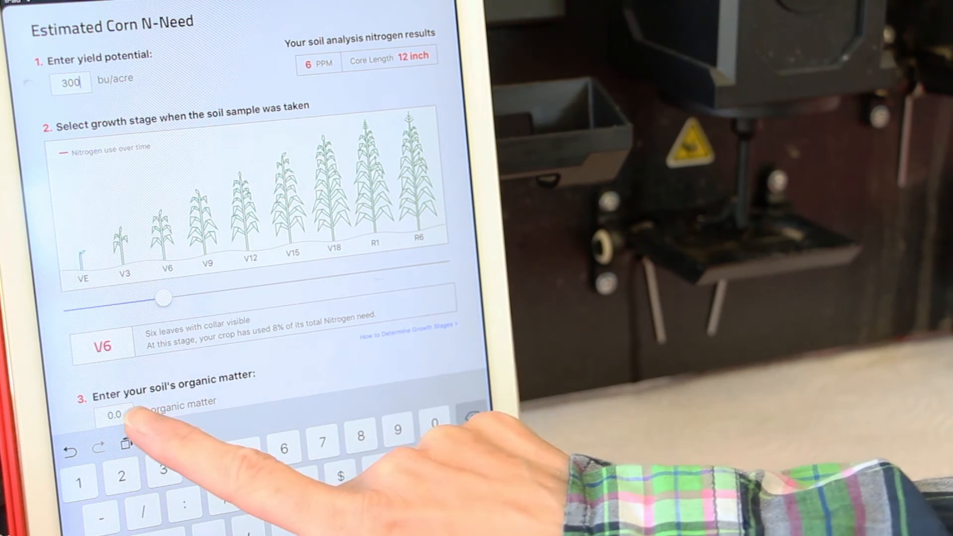
pyautogui.click(114, 414)
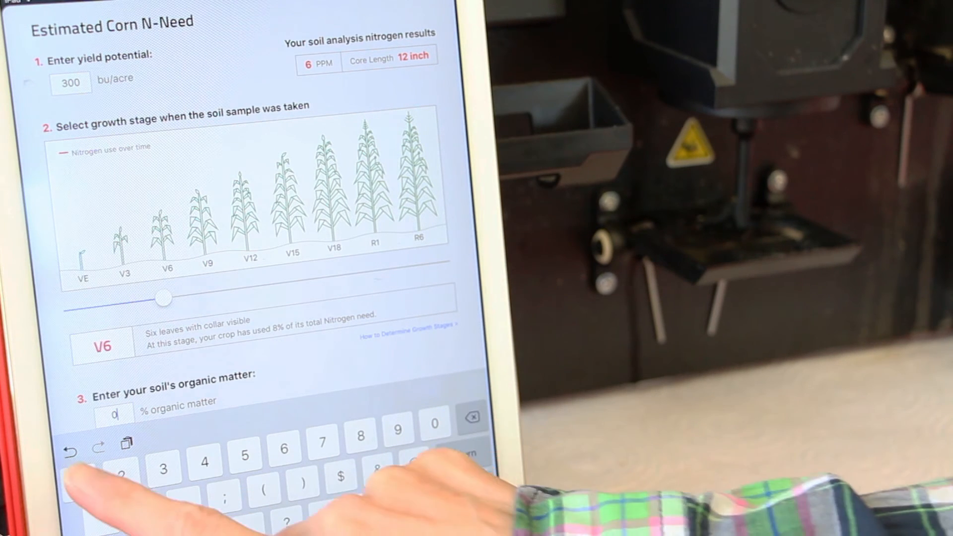
pyautogui.write('1.2')
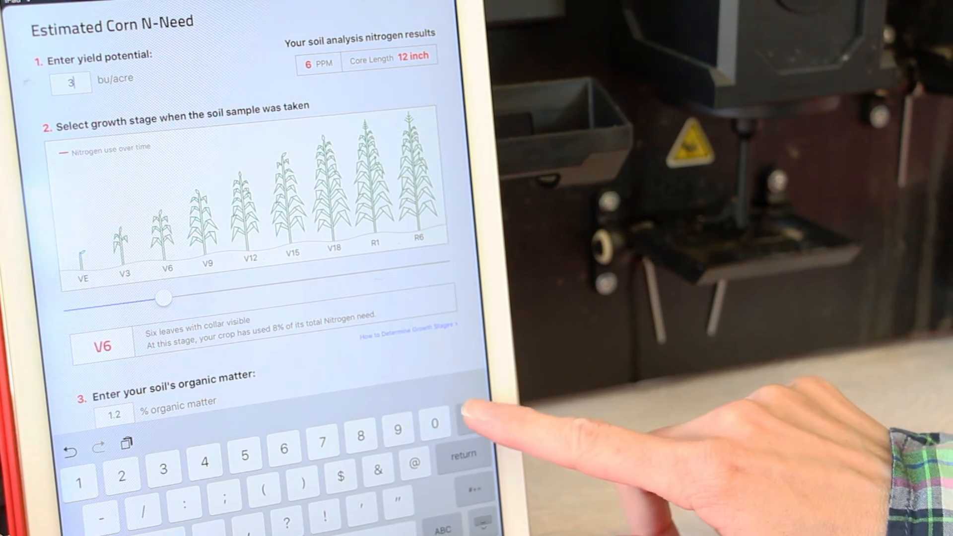
pyautogui.write('7')
pyautogui.click(114, 415)
pyautogui.write('2')
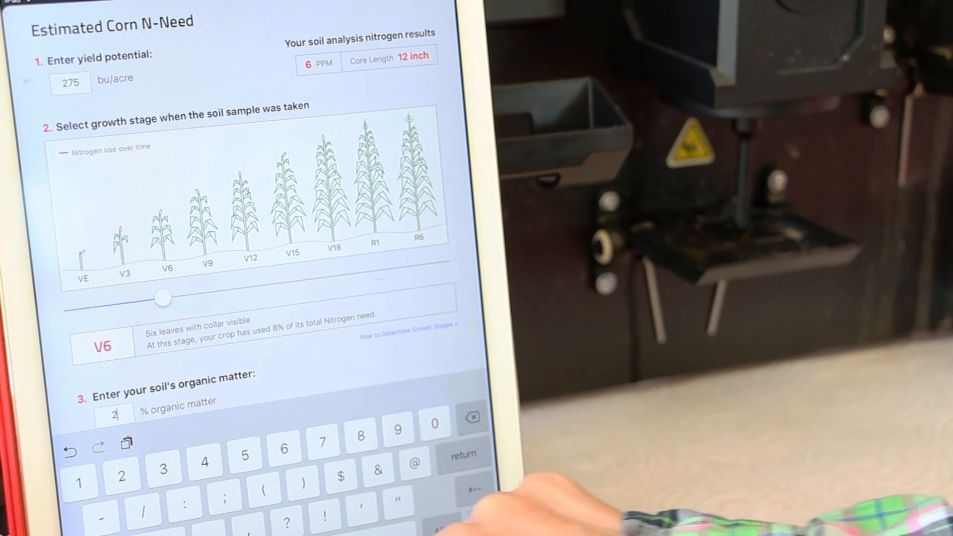
pyautogui.write('.4')
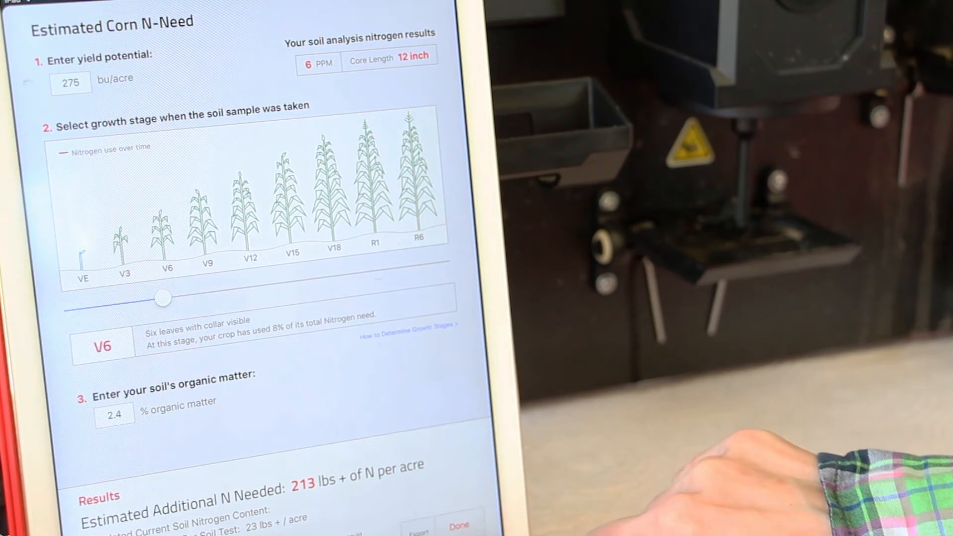
# Step: Email the NCALC report PDF to the suggested recipient
pyautogui.click(417, 526)
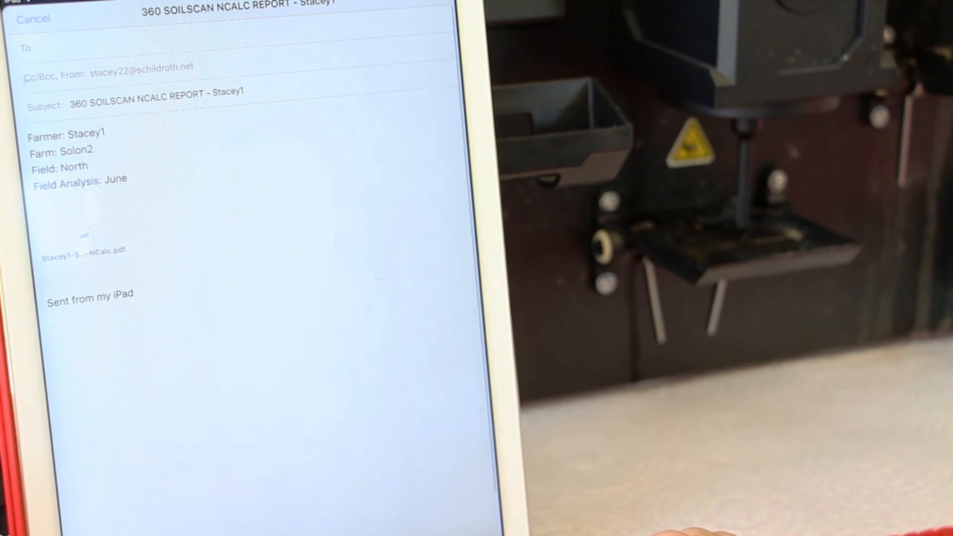
pyautogui.click(36, 48)
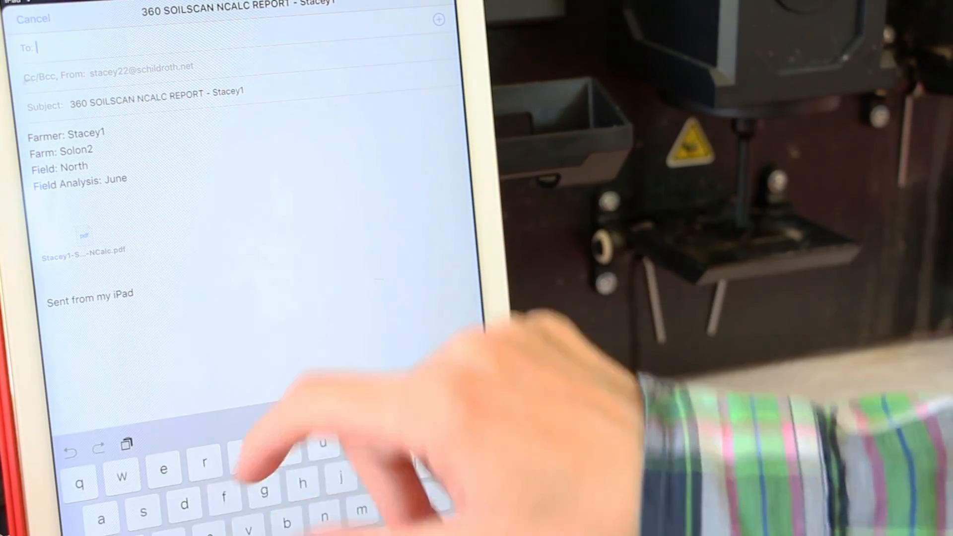
pyautogui.write('ss')
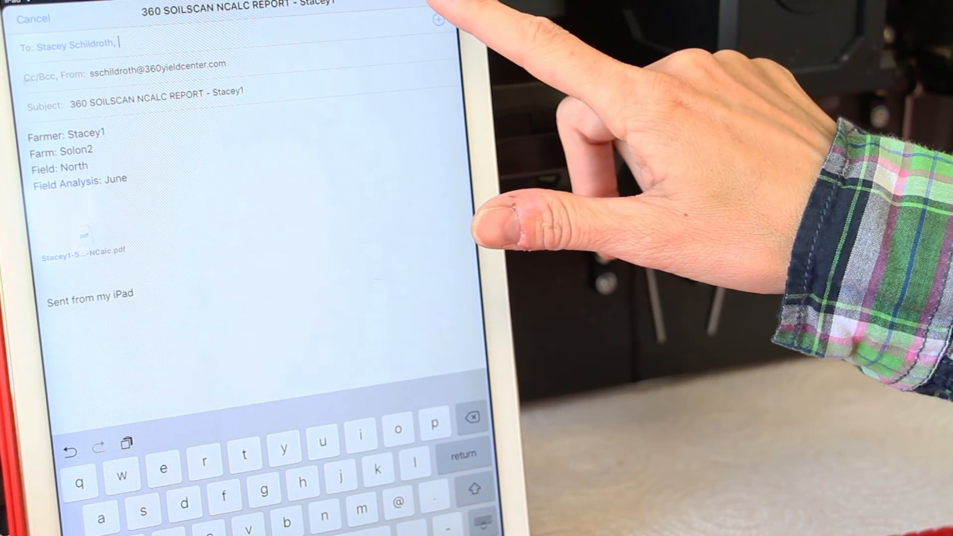
pyautogui.click(32, 18)
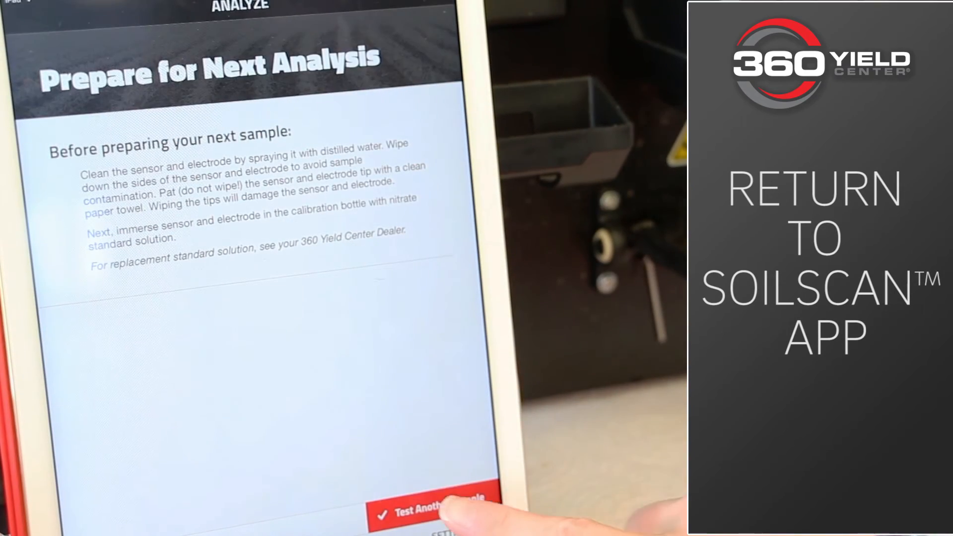
# Step: Tap 'Test Another Sample' and bring up the All Results list
pyautogui.click(431, 498)
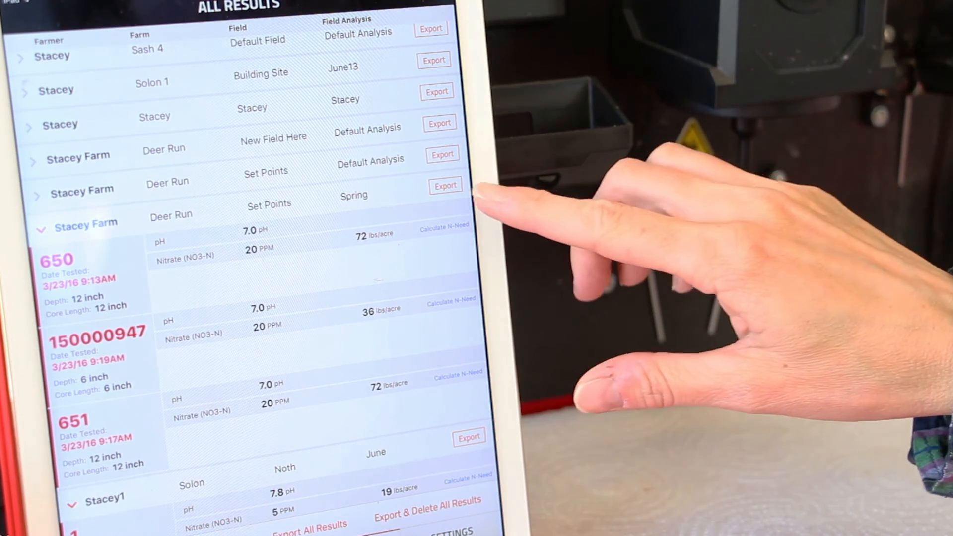
# Step: Export the Set Points / Spring results into an addressed email with CSV and PDF
pyautogui.click(444, 186)
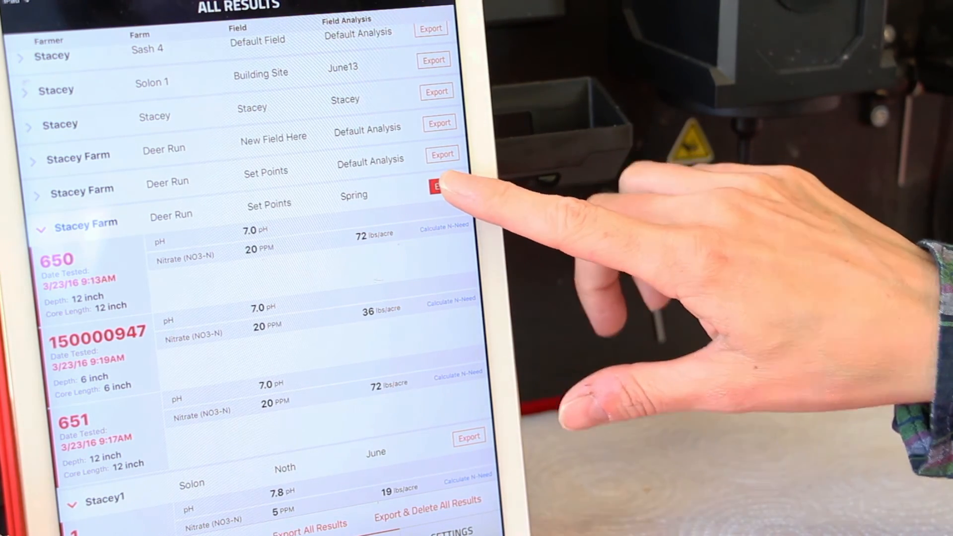
pyautogui.click(441, 185)
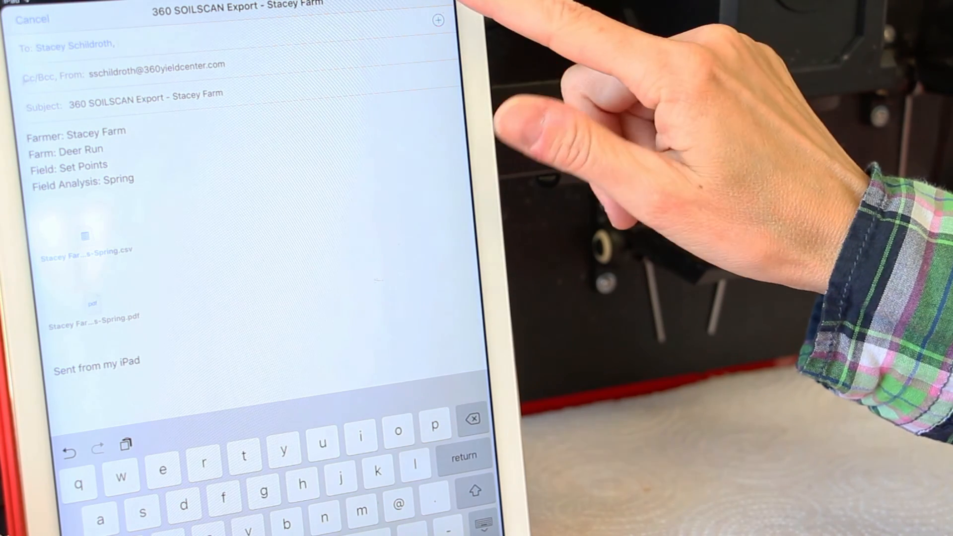
# Step: Send the export email and scroll through the three-sample Soil Test Results PDF
pyautogui.click(32, 18)
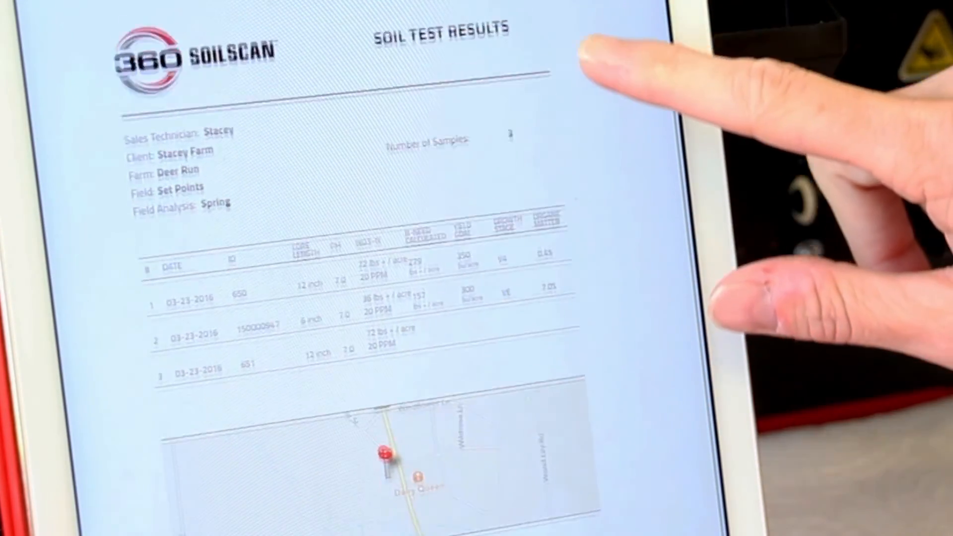
pyautogui.scroll(-3)
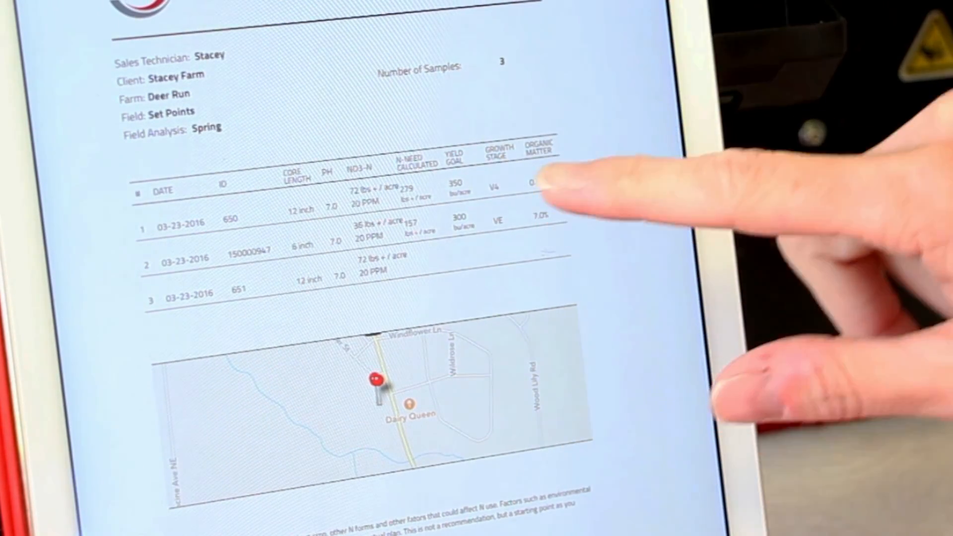